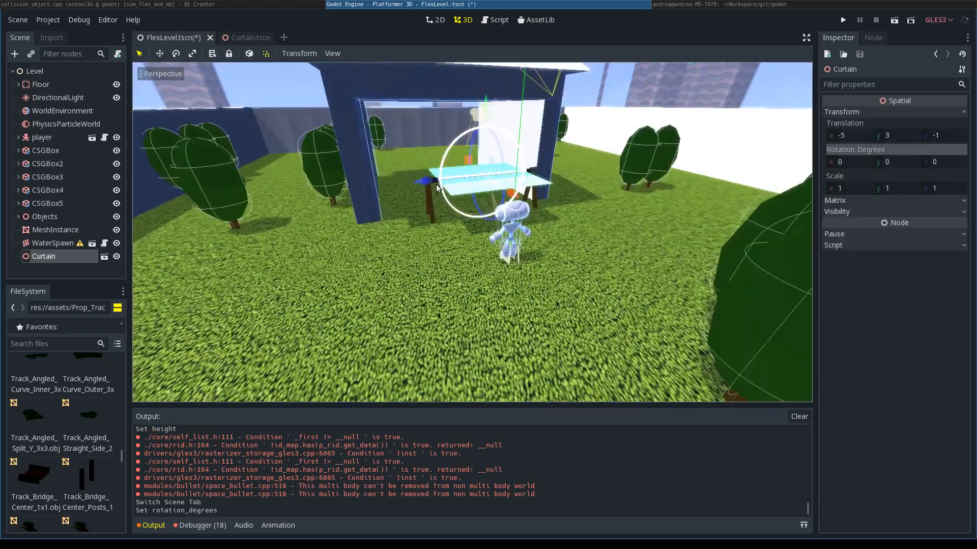
Open Curtain.tscn in its own editor tab from the scene tree.
{"action": "left_click", "coordinate": [250, 37]}
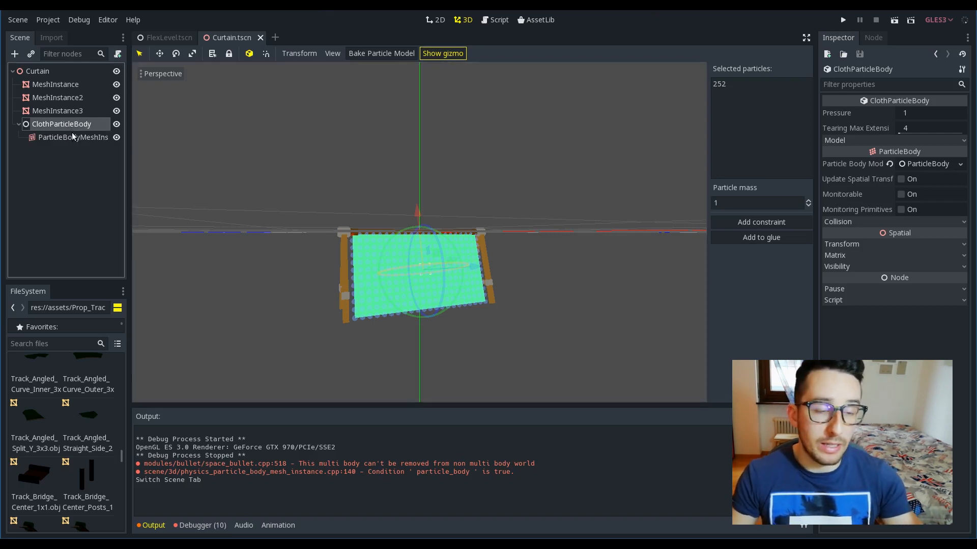
{"action": "left_click", "coordinate": [72, 137]}
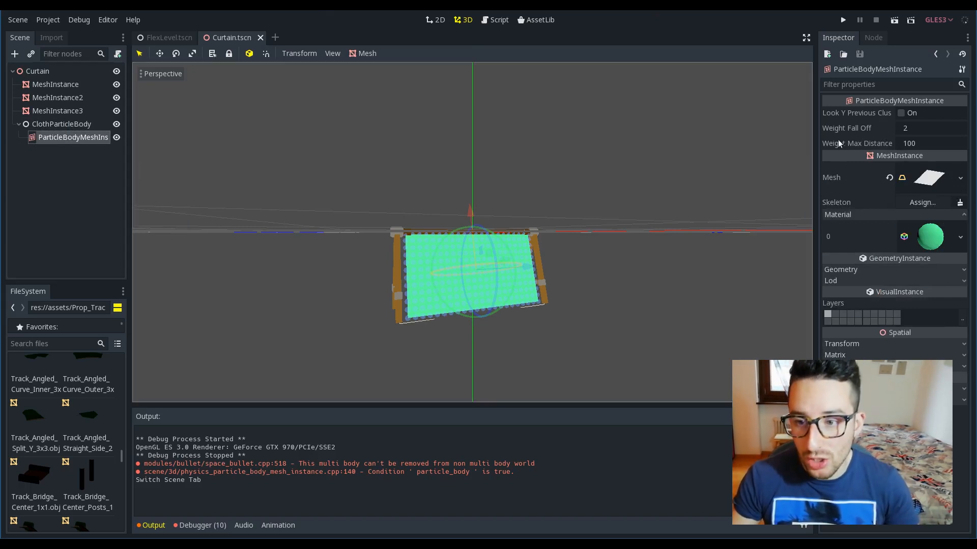
{"action": "mouse_move", "coordinate": [906, 224]}
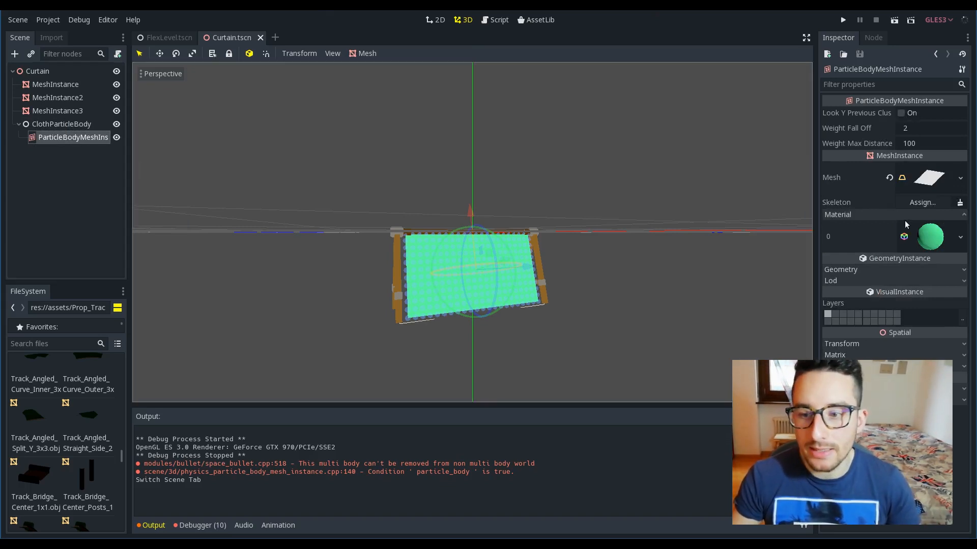
{"action": "left_click", "coordinate": [935, 178]}
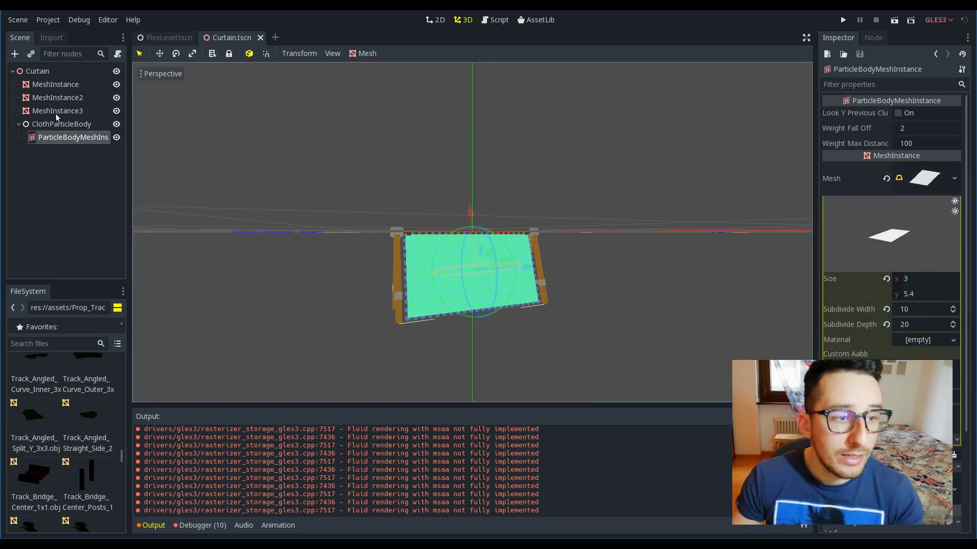
{"action": "left_click", "coordinate": [61, 123]}
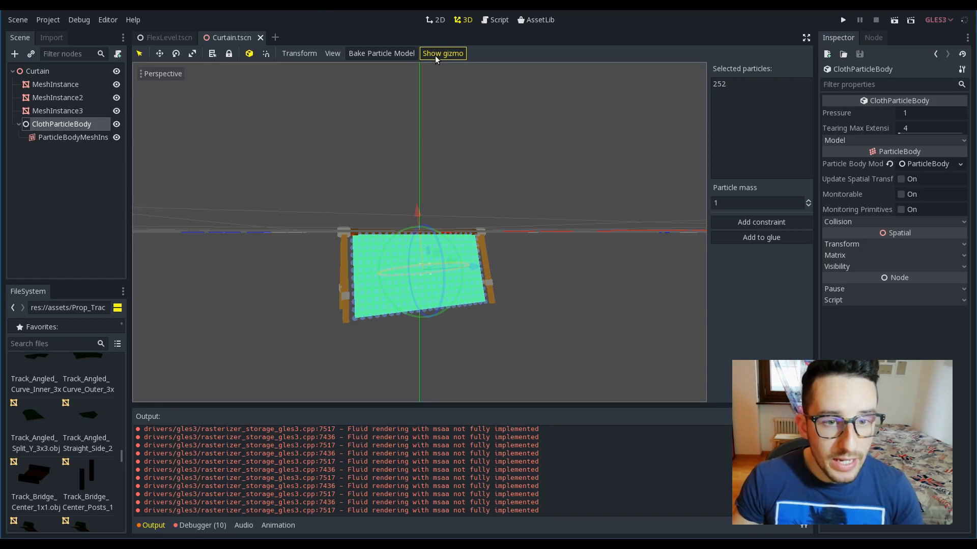
{"action": "mouse_move", "coordinate": [450, 120]}
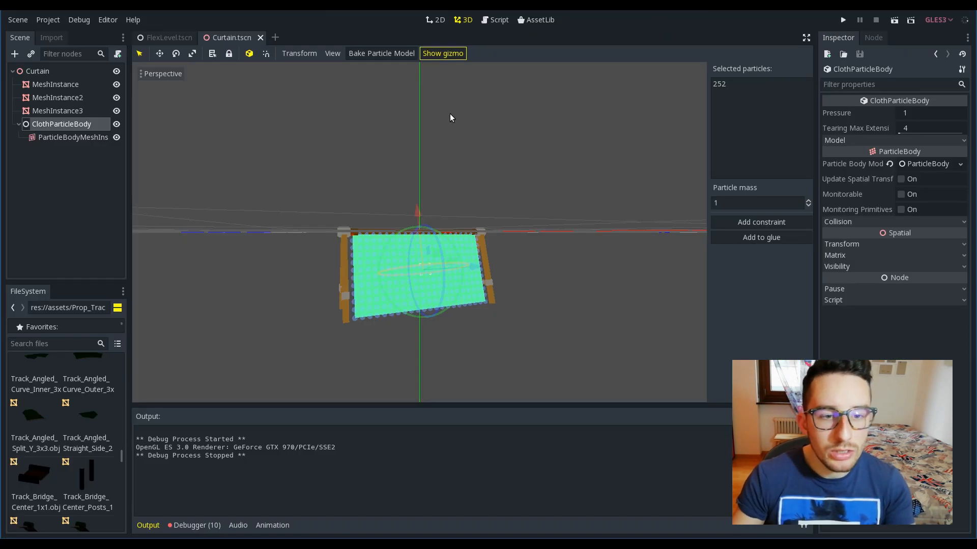
{"action": "mouse_move", "coordinate": [350, 191]}
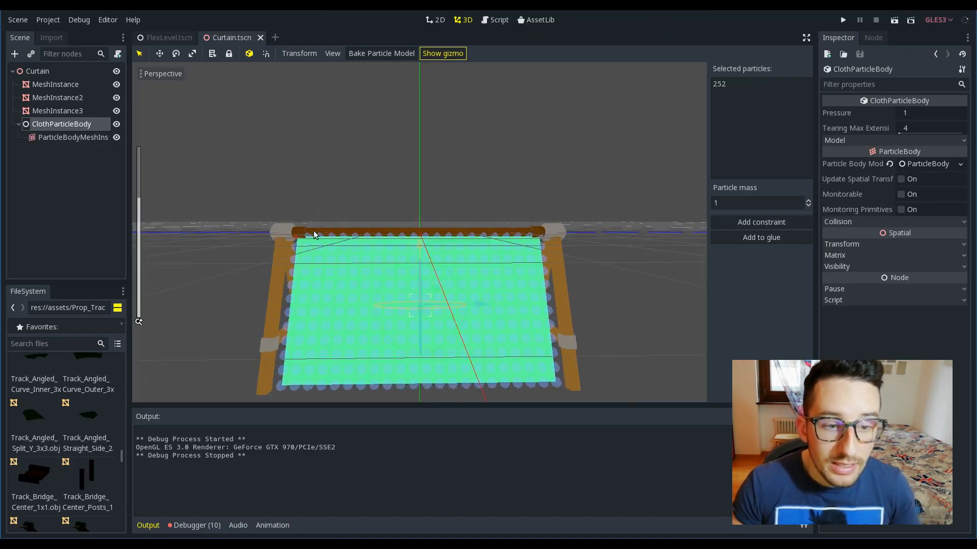
{"action": "mouse_move", "coordinate": [306, 226]}
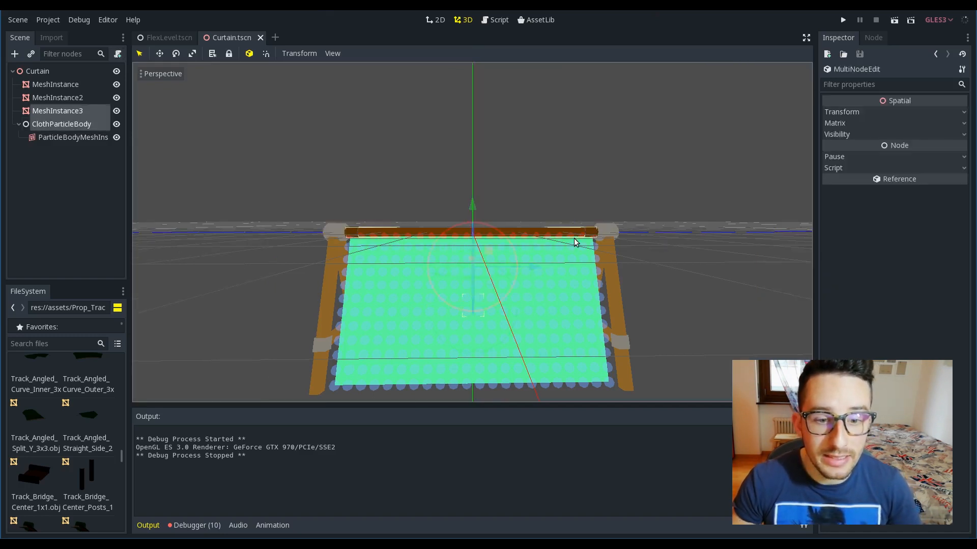
{"action": "mouse_move", "coordinate": [350, 204]}
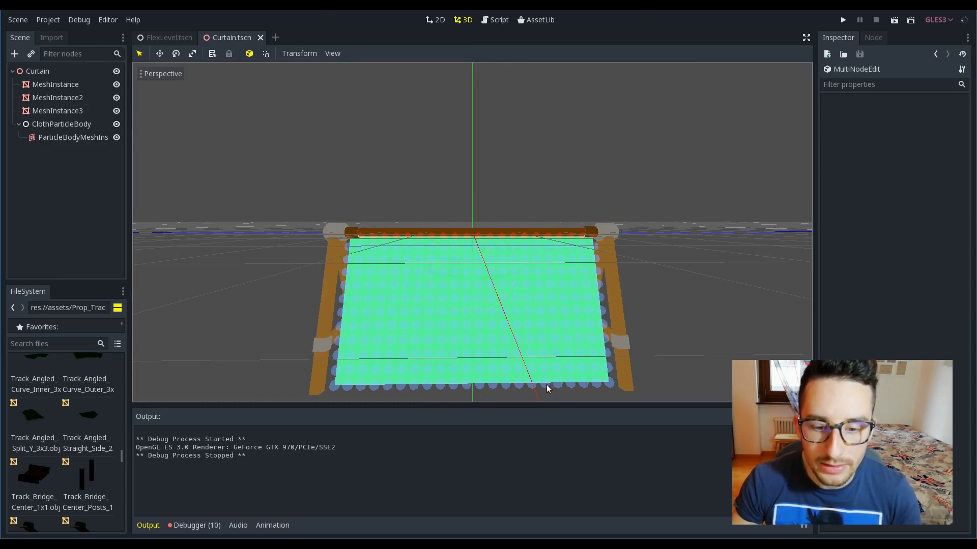
Select the ClothParticleBody and pick the top rod row, particles 0 through 252.
{"action": "left_click", "coordinate": [61, 123]}
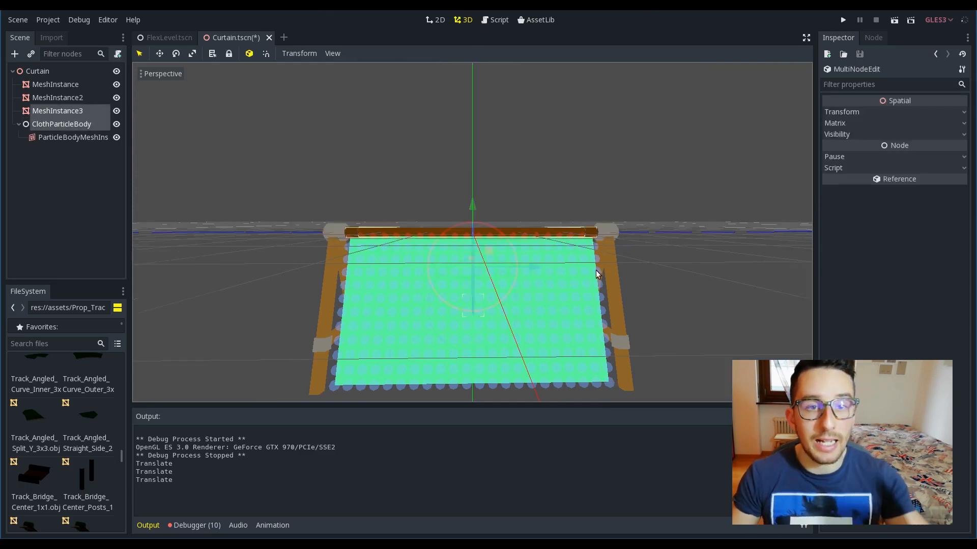
{"action": "mouse_move", "coordinate": [411, 200]}
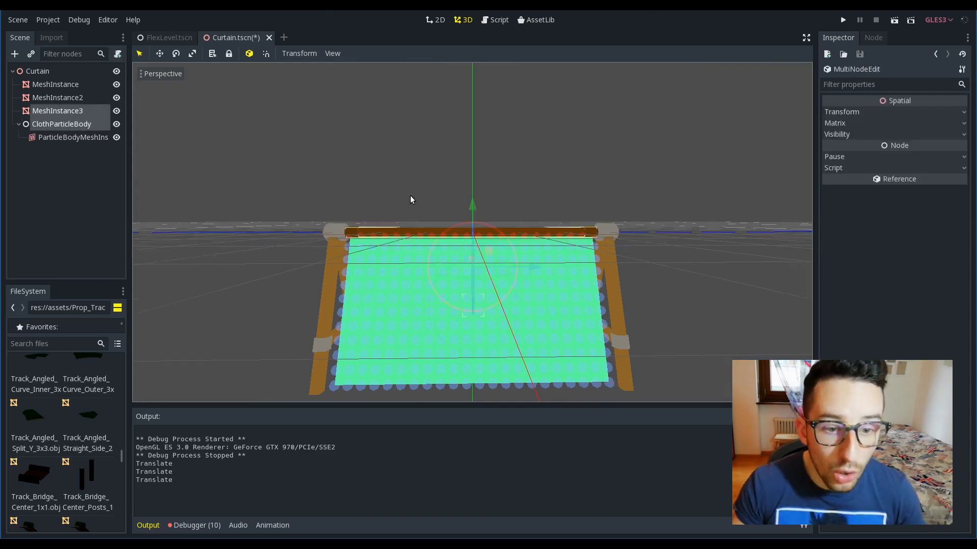
{"action": "left_click", "coordinate": [61, 124]}
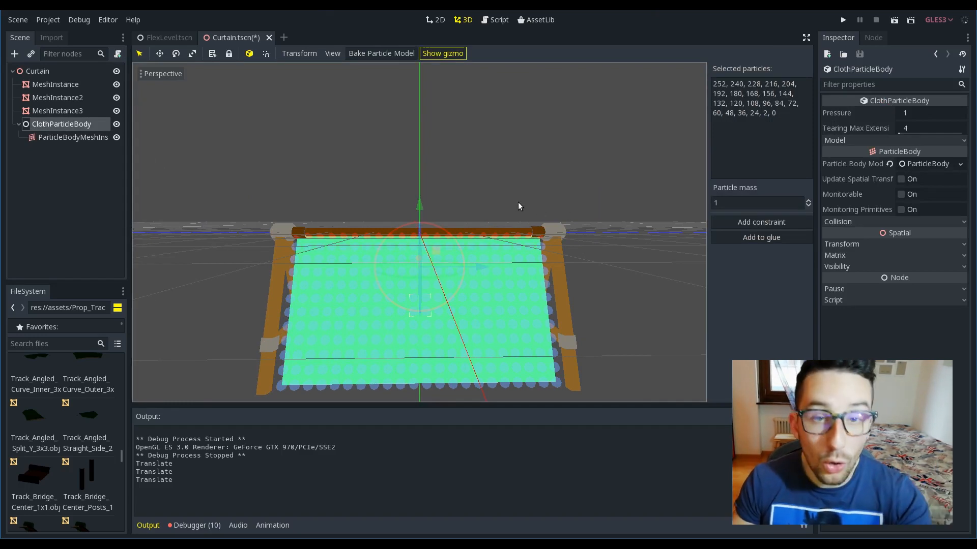
Set Particle mass to 0 for the selected top-row particles.
{"action": "left_click", "coordinate": [756, 203]}
{"action": "type", "text": "0"}
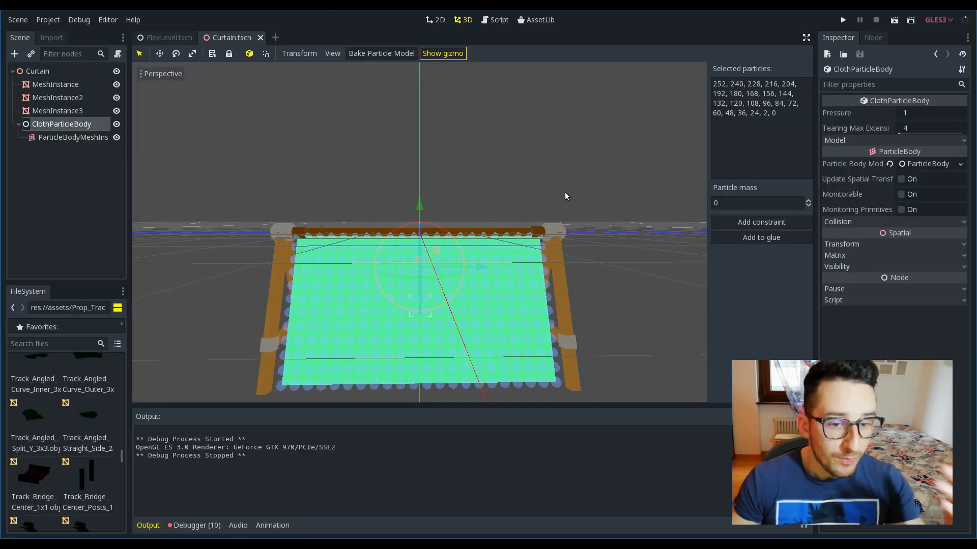
{"action": "mouse_move", "coordinate": [207, 186]}
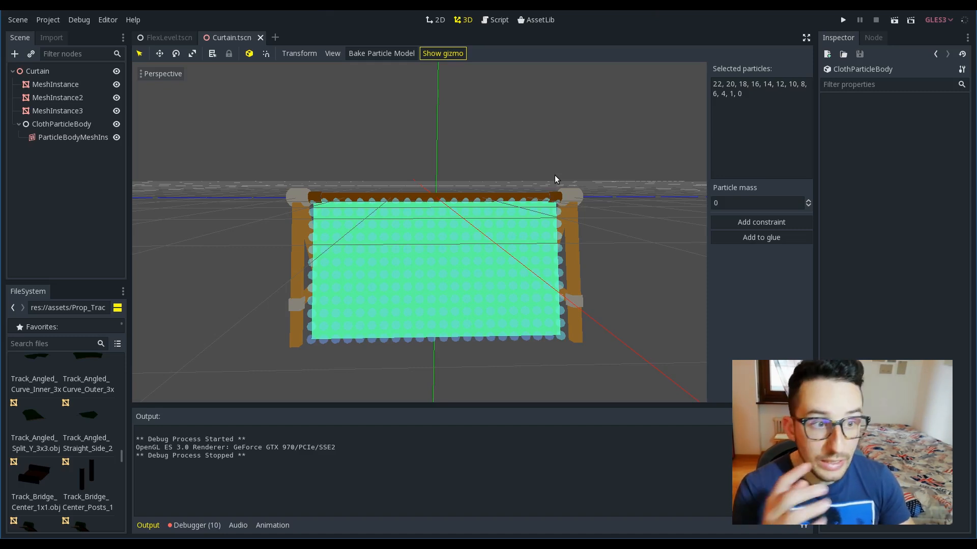
{"action": "mouse_move", "coordinate": [366, 165]}
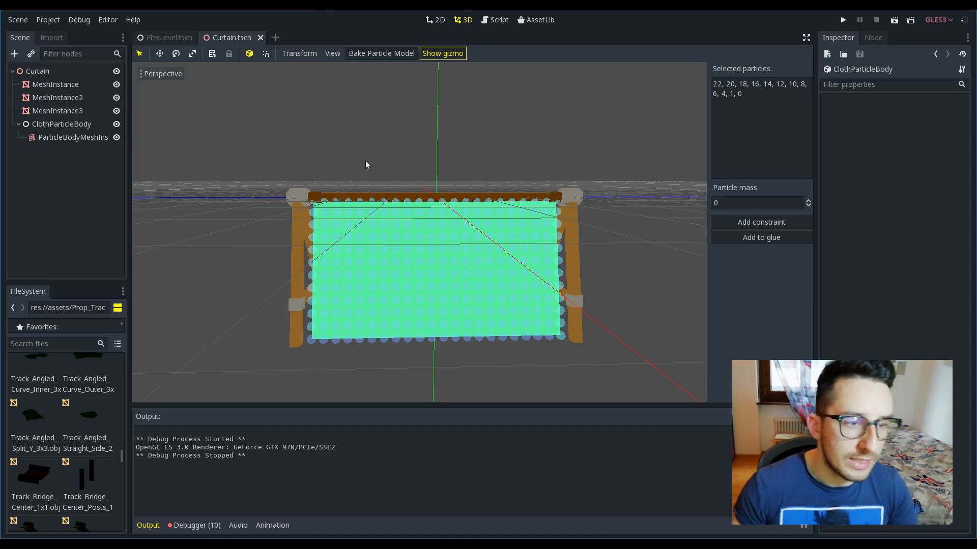
Reselect ClothParticleBody with top-edge particles 0 through 22 at mass 0.
{"action": "left_click", "coordinate": [61, 123]}
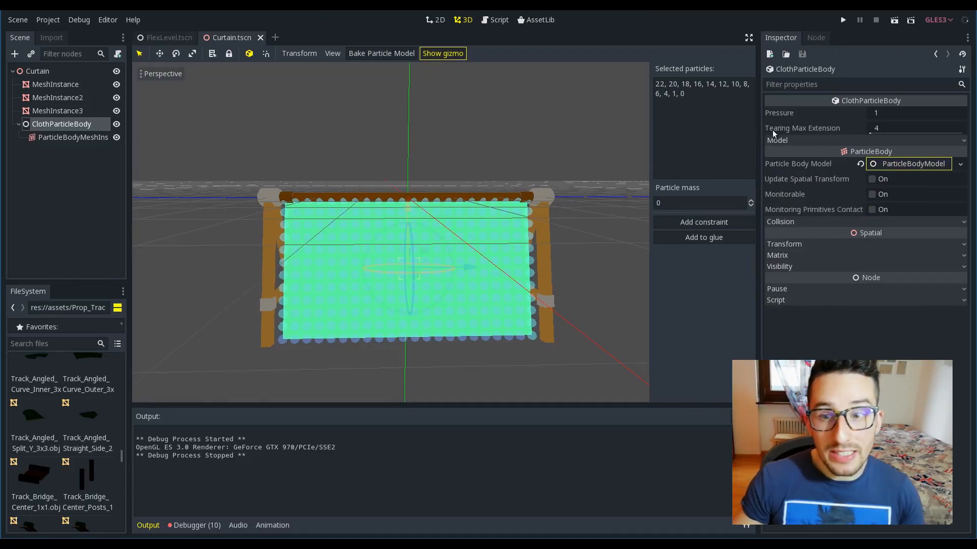
{"action": "mouse_move", "coordinate": [812, 136]}
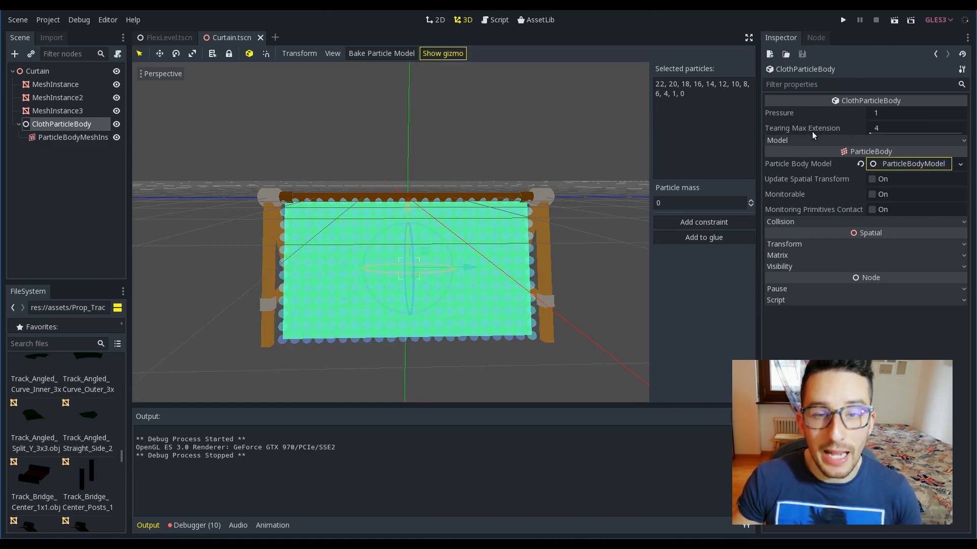
Leave Tearing Max Extension at 4, save, and return to FlexLevel.tscn.
{"action": "left_click", "coordinate": [916, 128]}
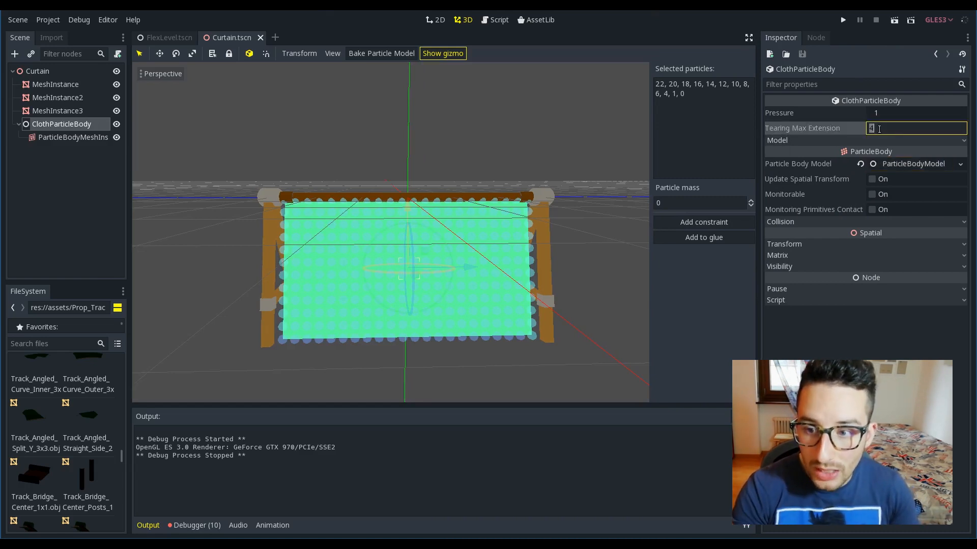
{"action": "key", "text": "ctrl+s"}
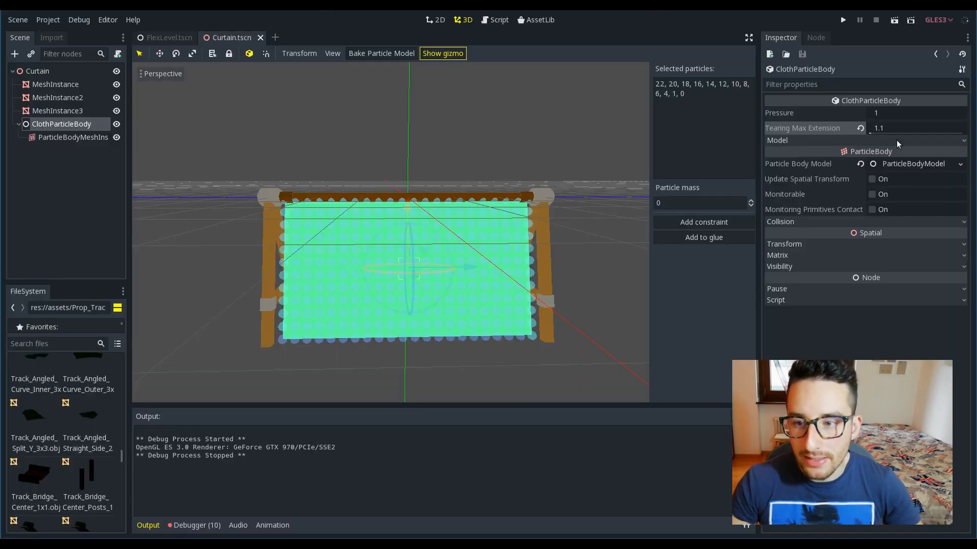
{"action": "type", "text": "10"}
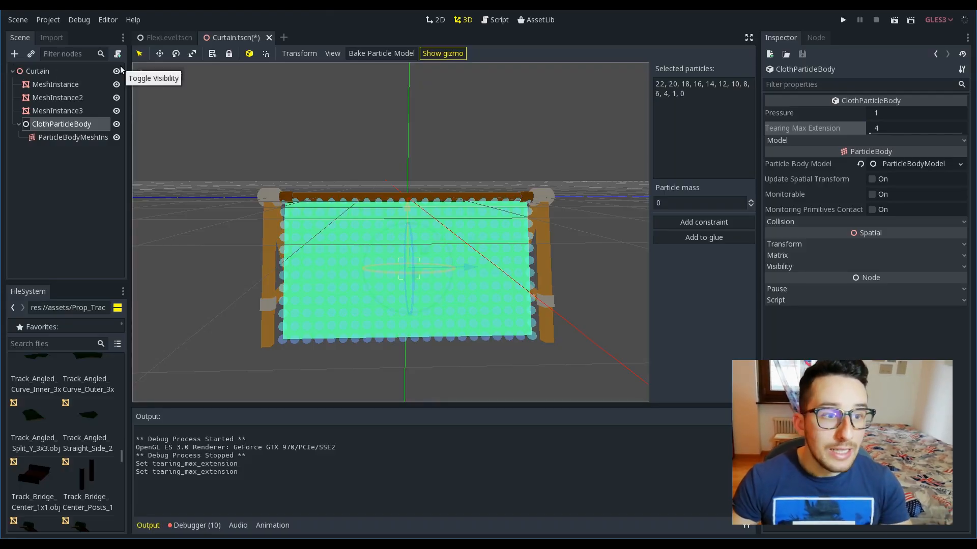
{"action": "left_click", "coordinate": [169, 38]}
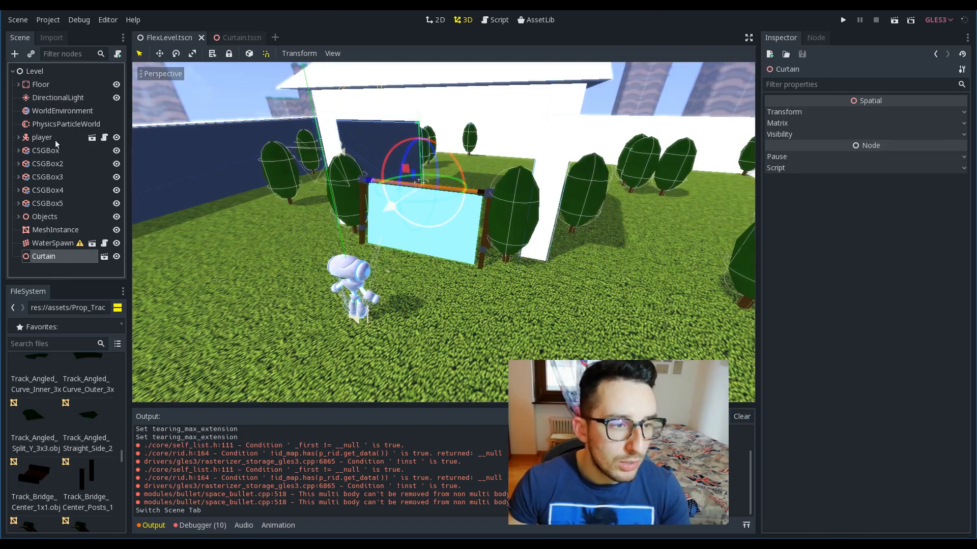
{"action": "left_click", "coordinate": [66, 123]}
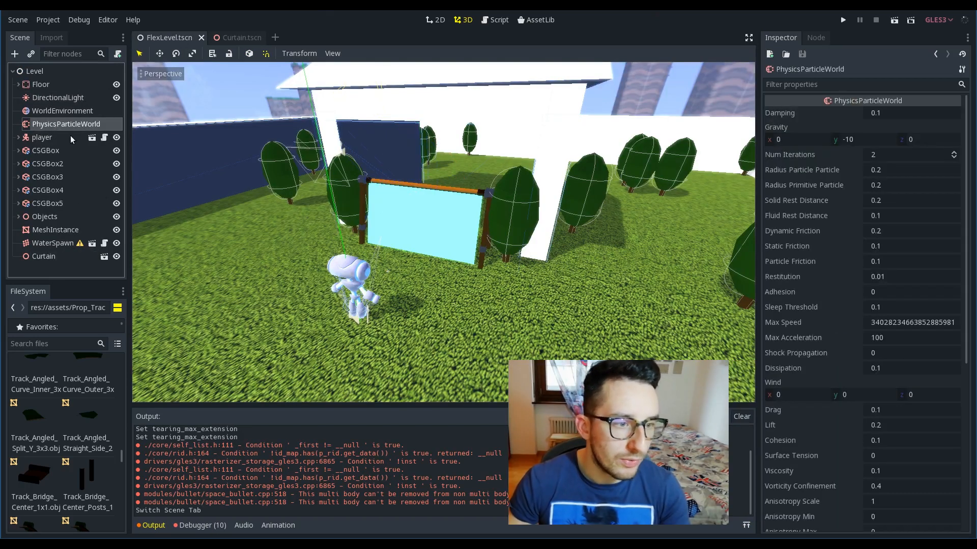
{"action": "scroll", "scroll_direction": "down", "scroll_amount": 3}
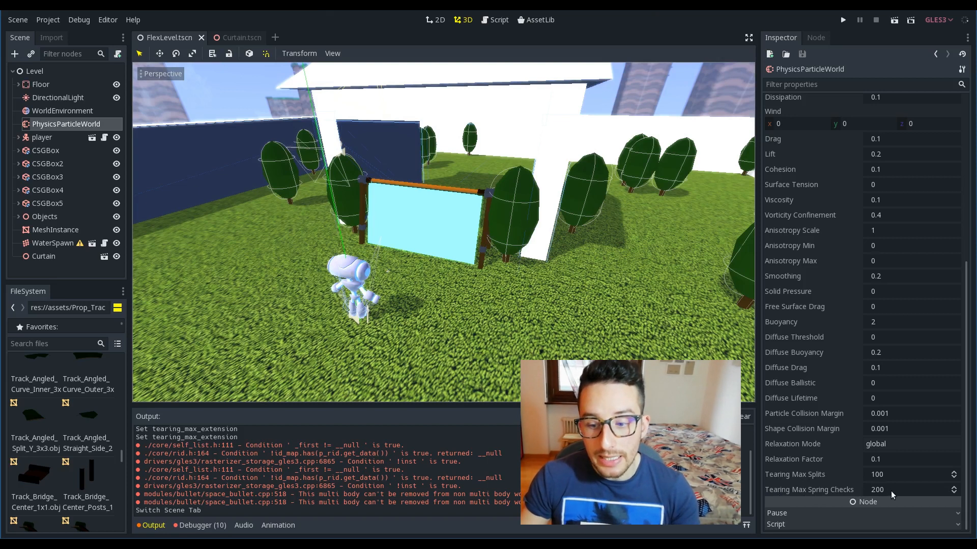
{"action": "left_click", "coordinate": [904, 490]}
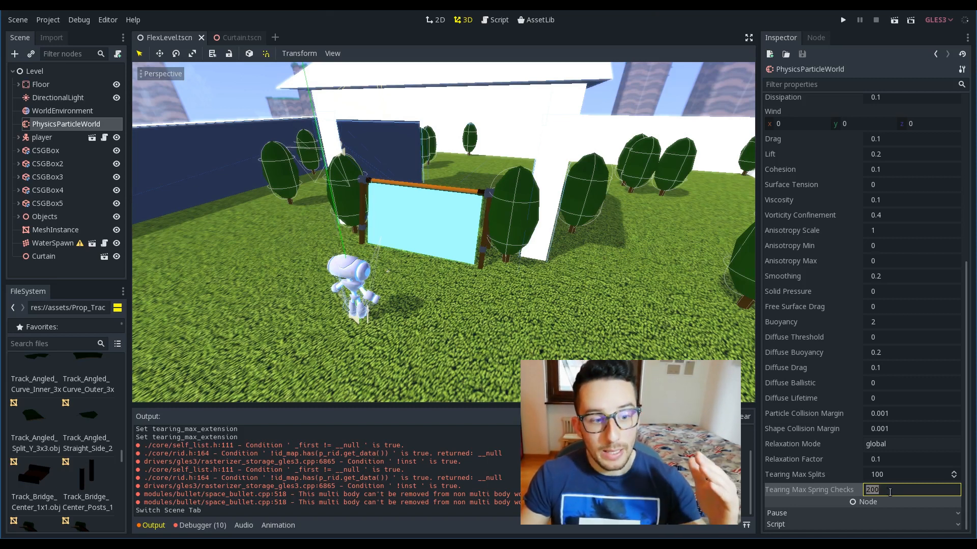
{"action": "left_click", "coordinate": [843, 20]}
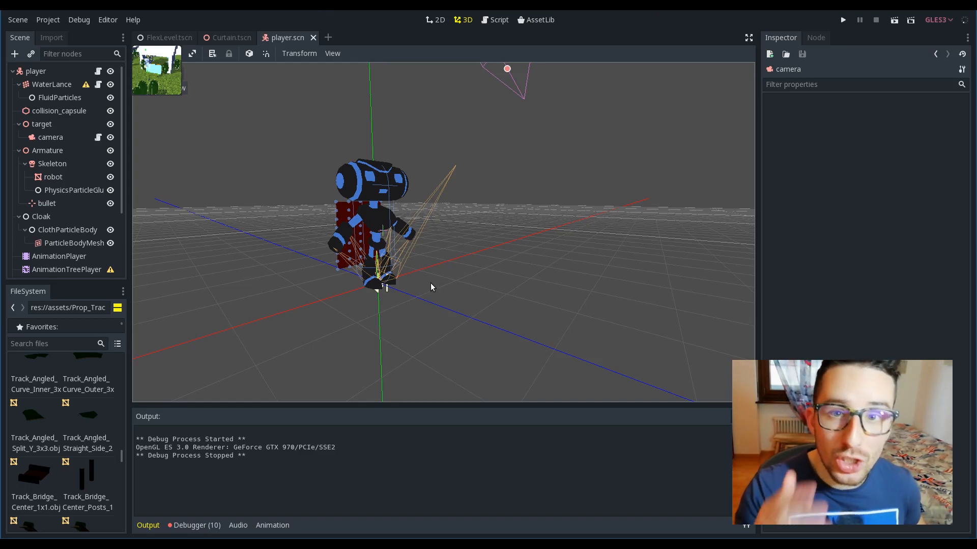
{"action": "mouse_move", "coordinate": [408, 257]}
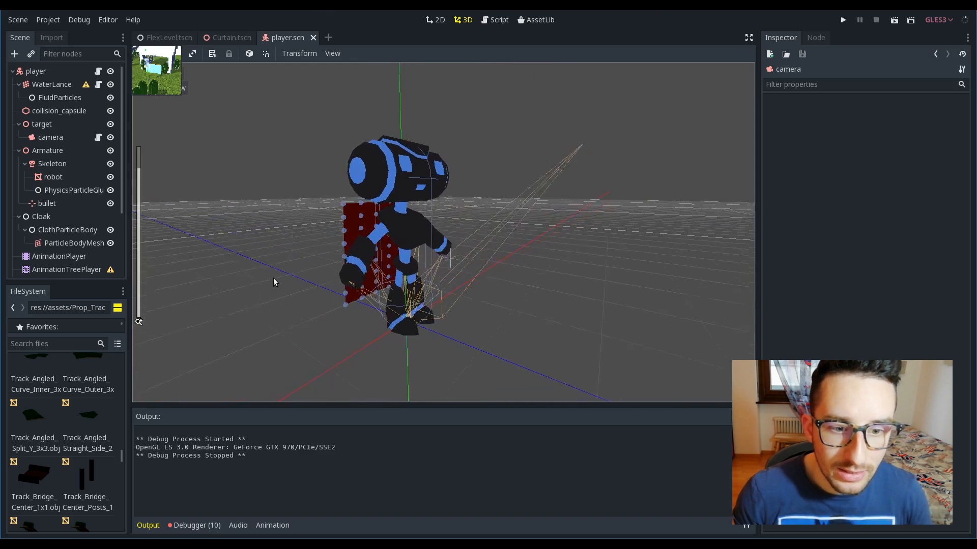
{"action": "left_click", "coordinate": [41, 216]}
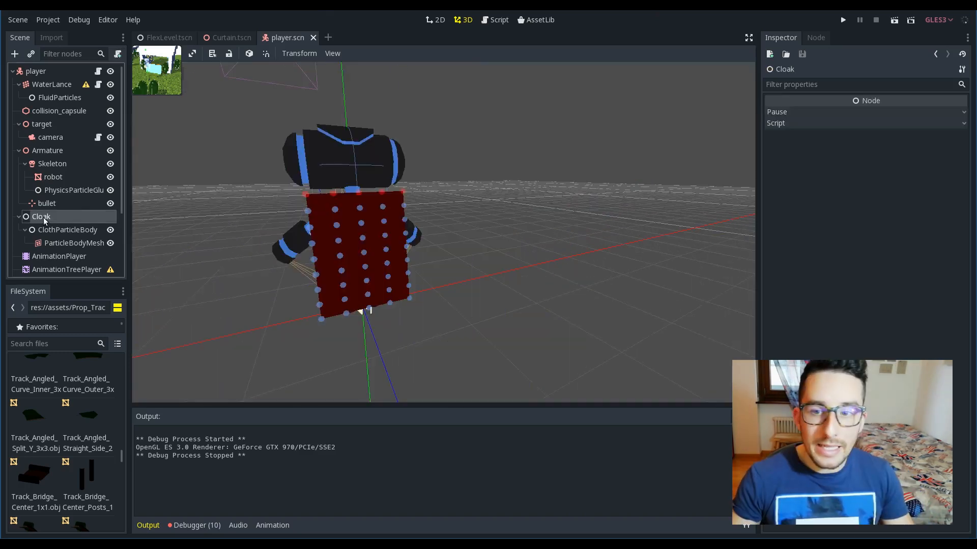
{"action": "left_click", "coordinate": [67, 230]}
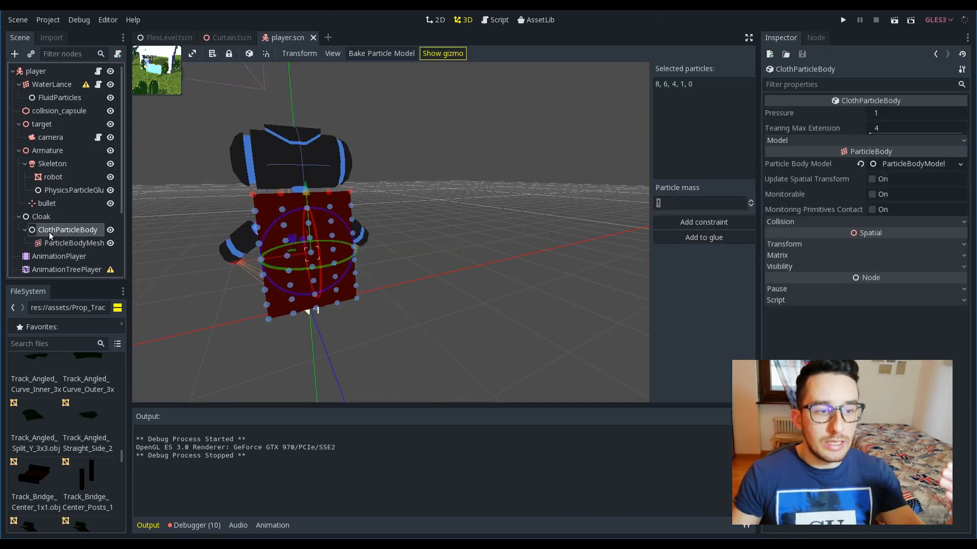
{"action": "mouse_move", "coordinate": [51, 233]}
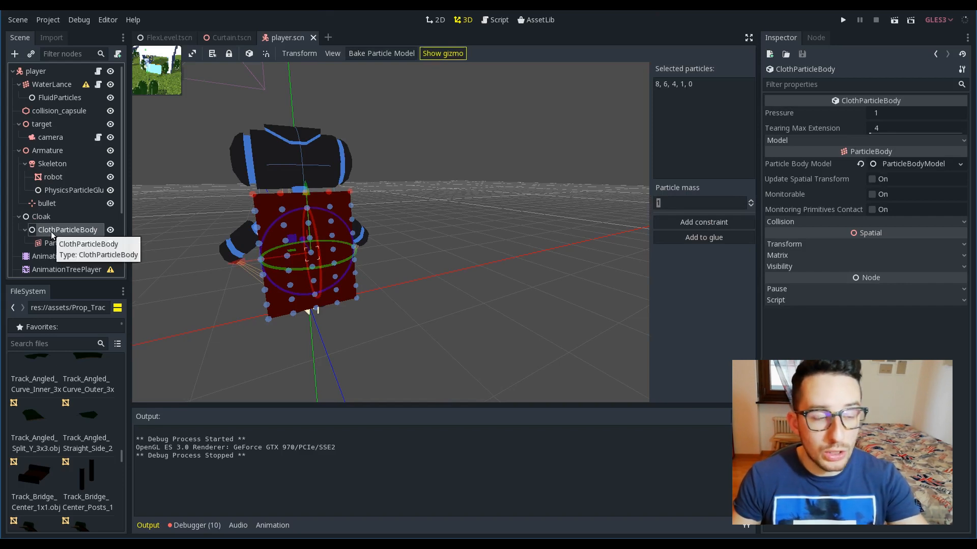
{"action": "left_click", "coordinate": [41, 216]}
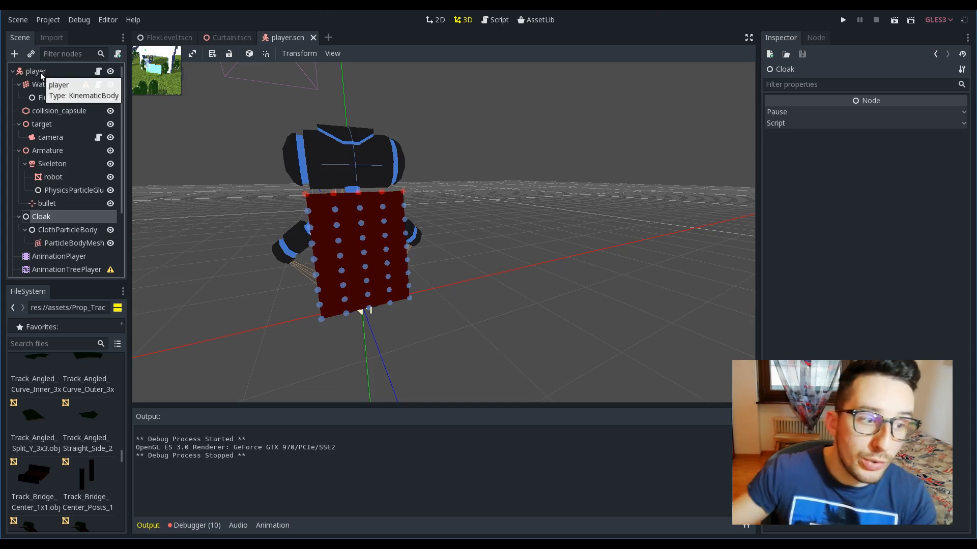
{"action": "mouse_move", "coordinate": [53, 235]}
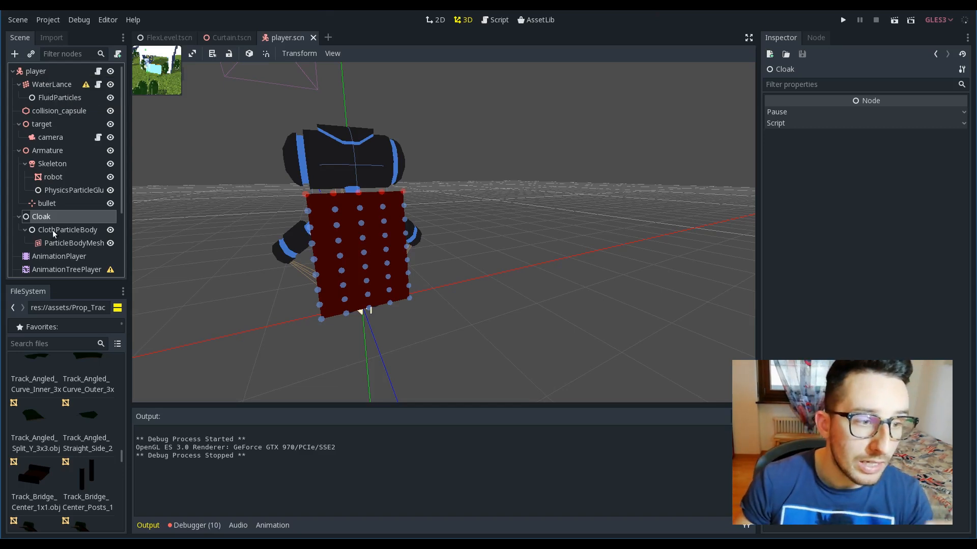
{"action": "mouse_move", "coordinate": [56, 230]}
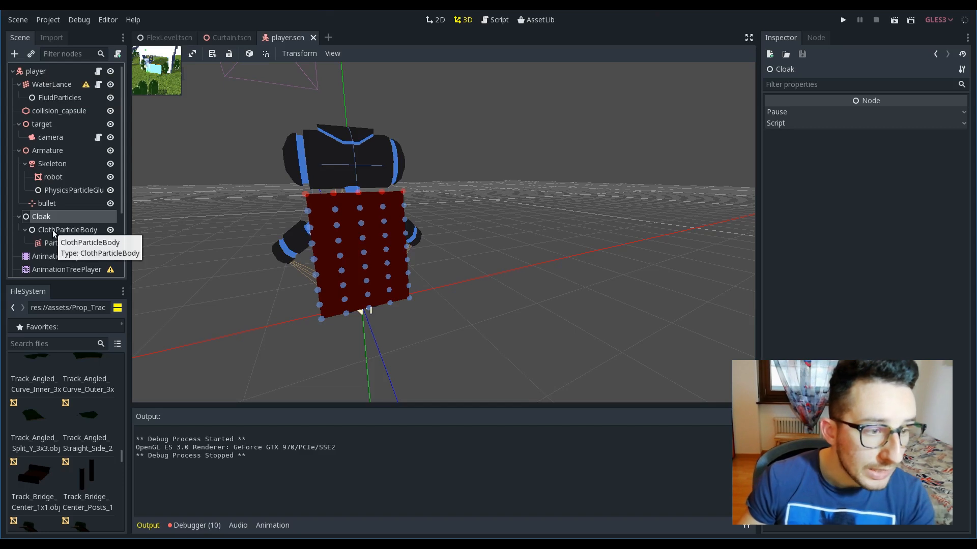
Review PhysicsParticleGlue, then select the cloak's ClothParticleBody to add particles to glue.
{"action": "left_click", "coordinate": [72, 190]}
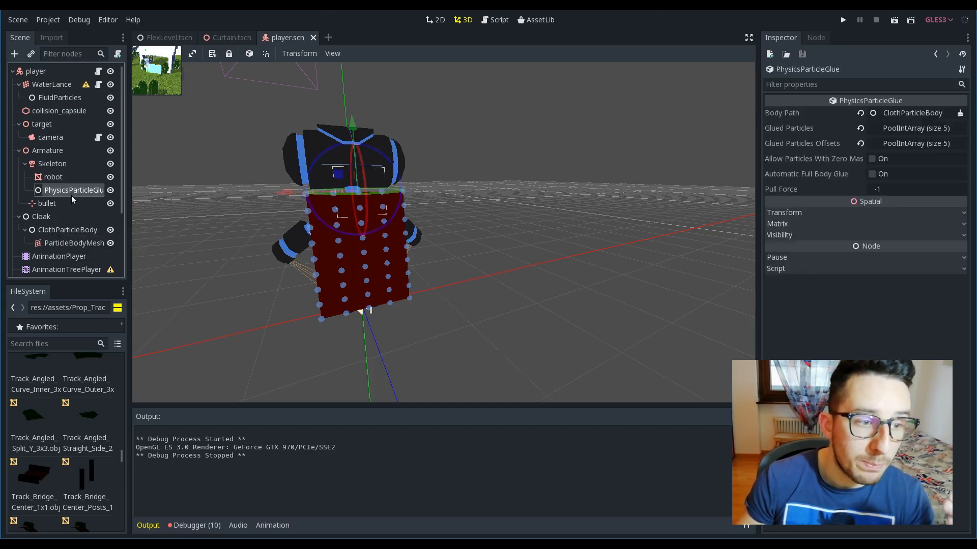
{"action": "mouse_move", "coordinate": [72, 199]}
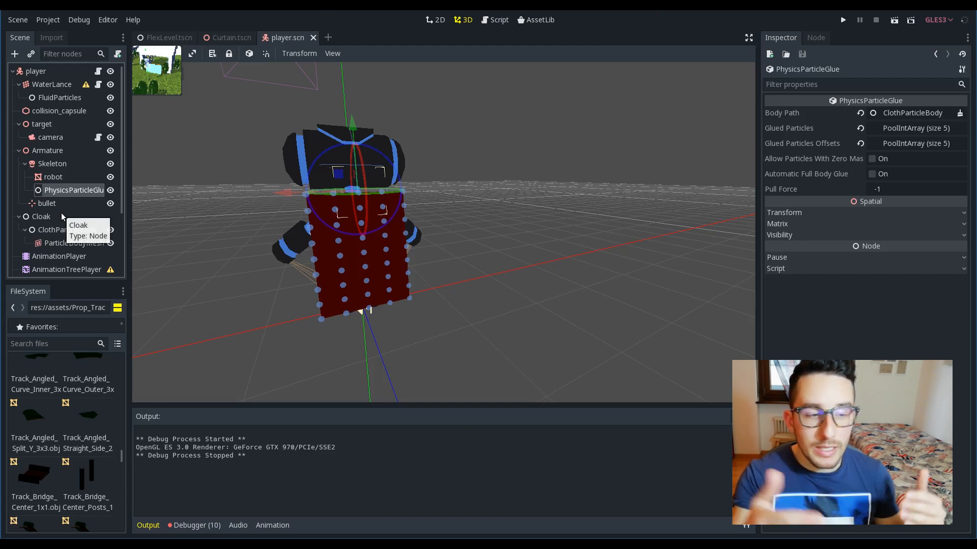
{"action": "mouse_move", "coordinate": [63, 212]}
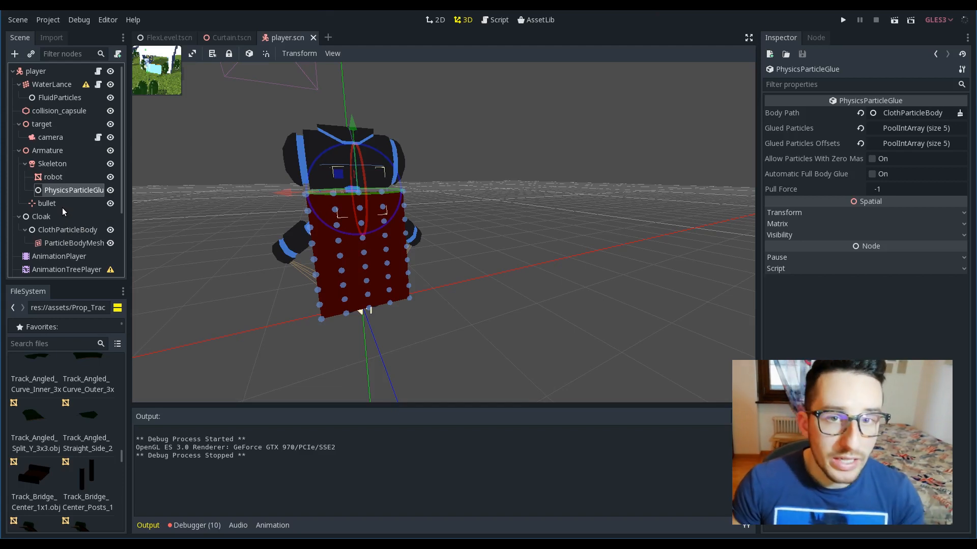
{"action": "left_click", "coordinate": [67, 229]}
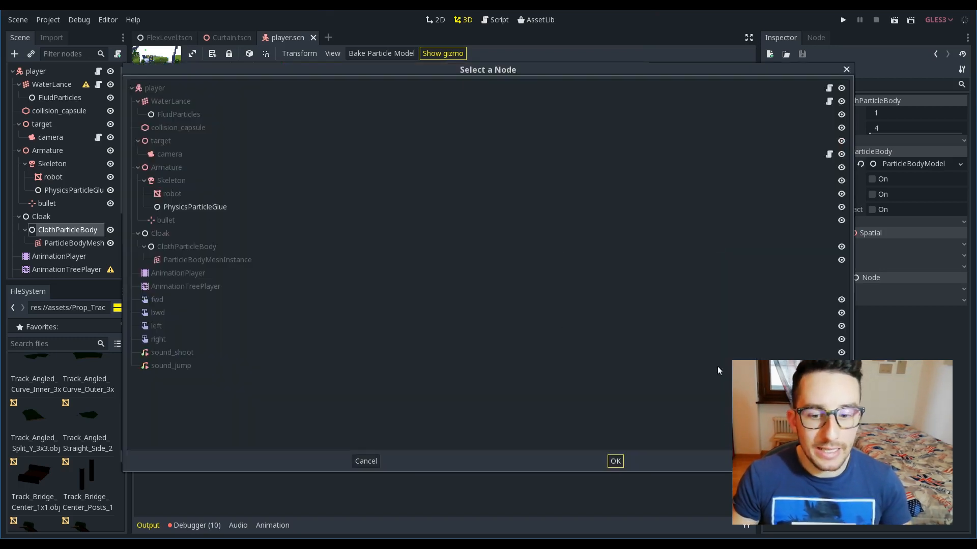
Glue the five top particles to PhysicsParticleGlue and expand their offsets from -0.45 to 0.45.
{"action": "left_click", "coordinate": [195, 207]}
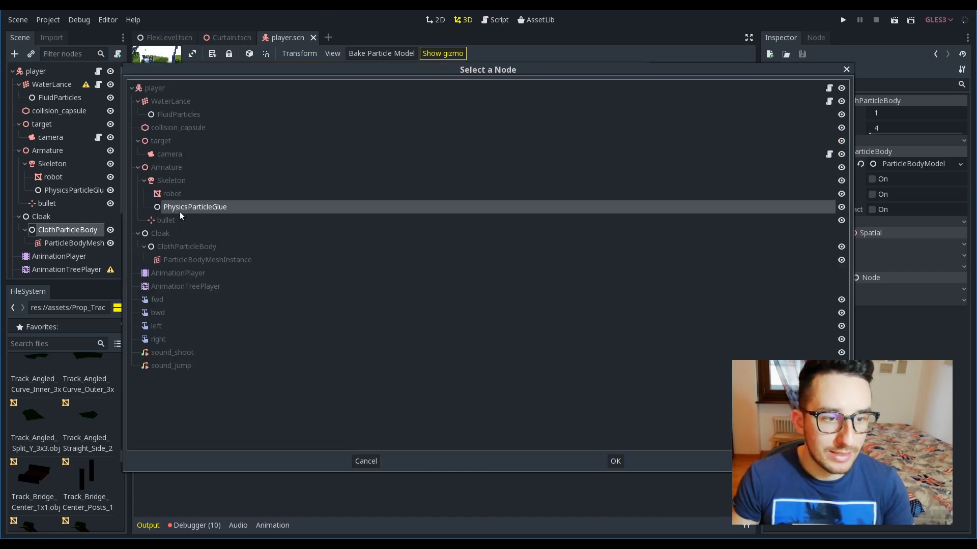
{"action": "mouse_move", "coordinate": [181, 216]}
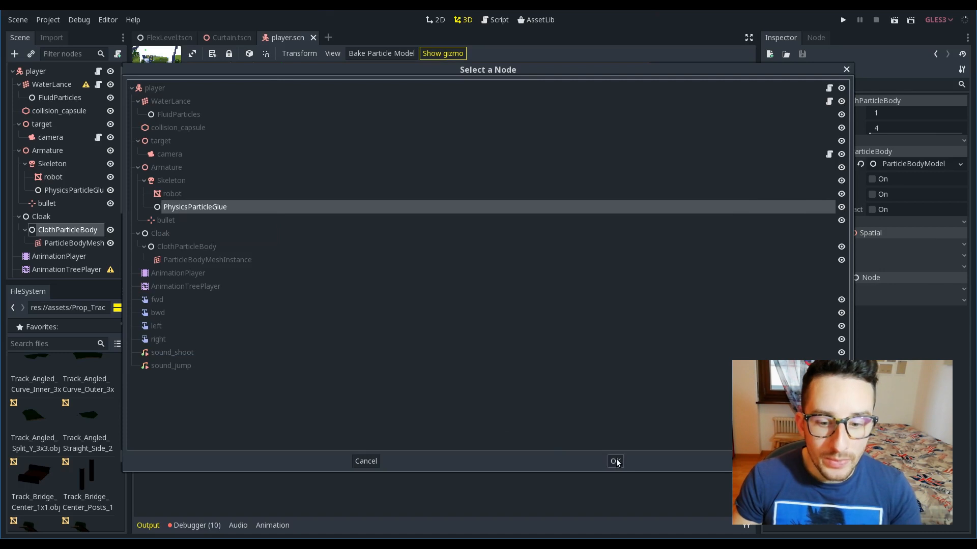
{"action": "left_click", "coordinate": [615, 462]}
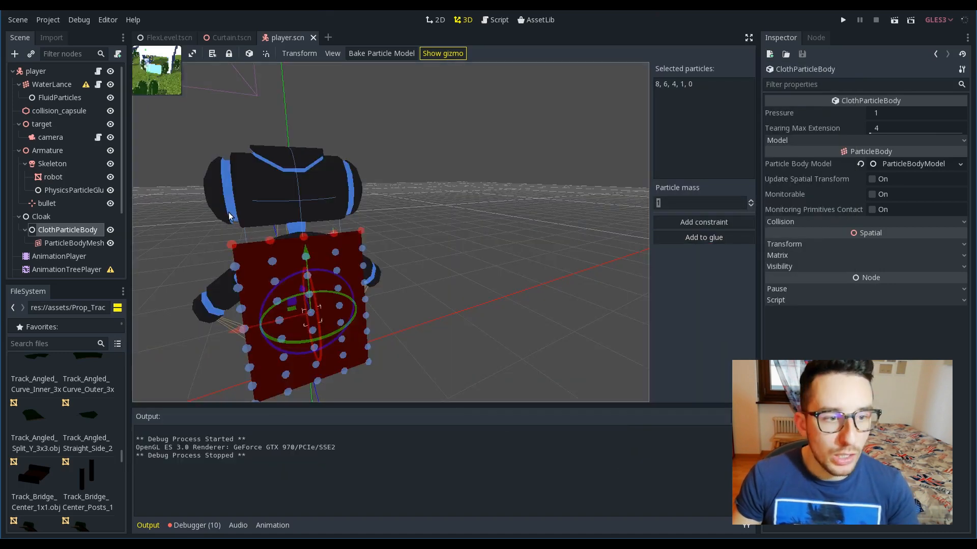
{"action": "left_click", "coordinate": [74, 191]}
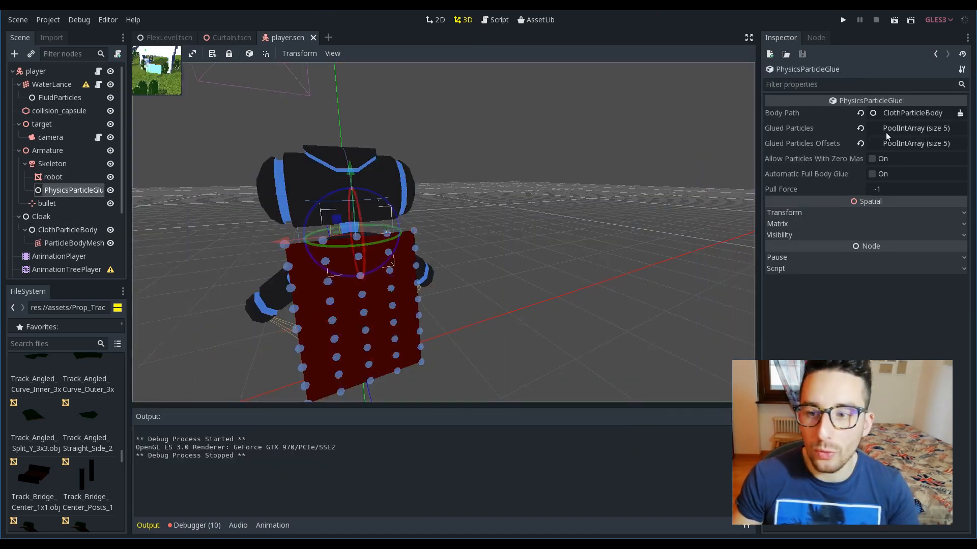
{"action": "left_click", "coordinate": [916, 128]}
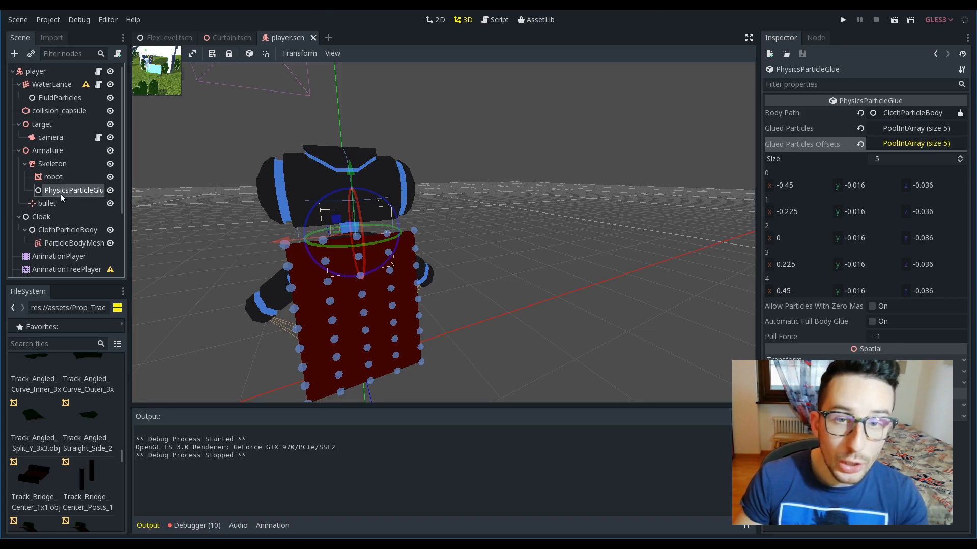
{"action": "mouse_move", "coordinate": [216, 234]}
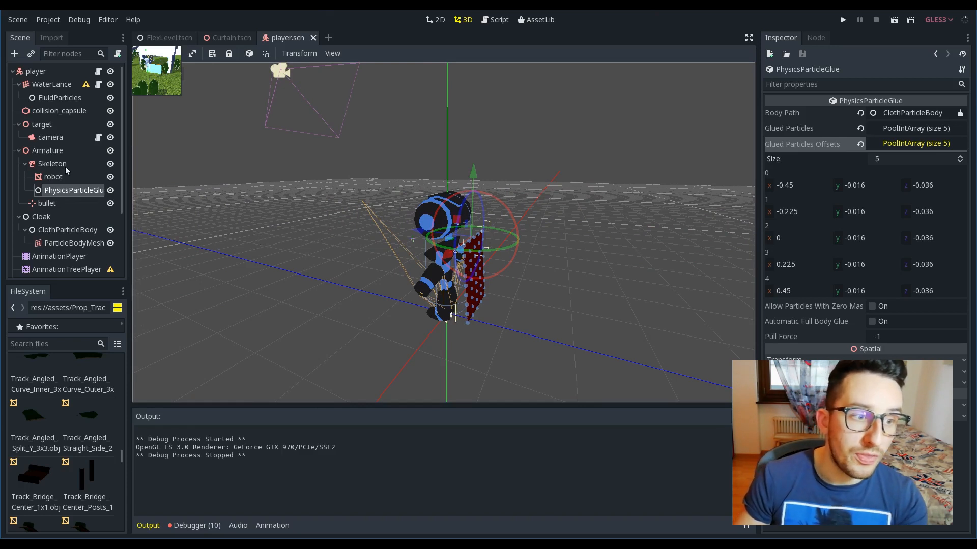
{"action": "mouse_move", "coordinate": [63, 171]}
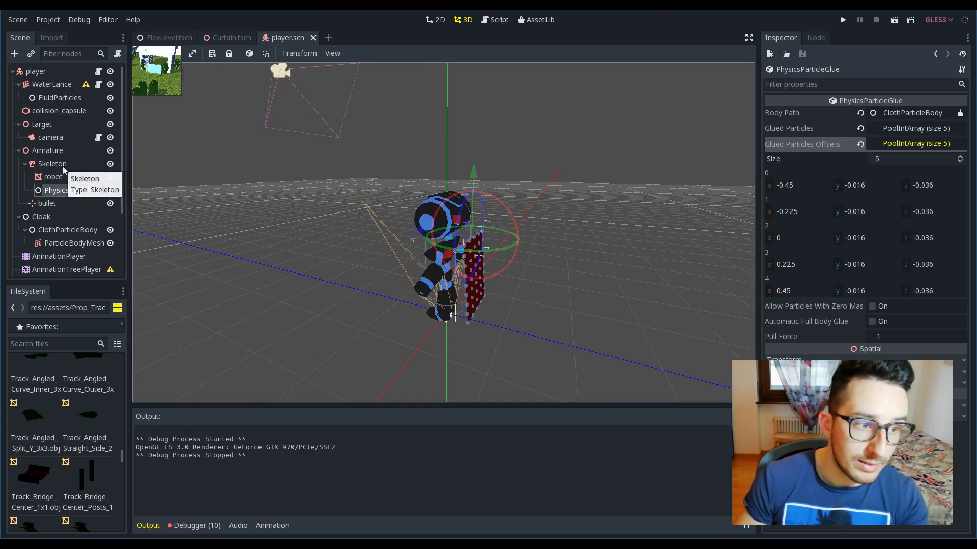
Return to FlexLevel.tscn and select the Level root node.
{"action": "left_click", "coordinate": [842, 19]}
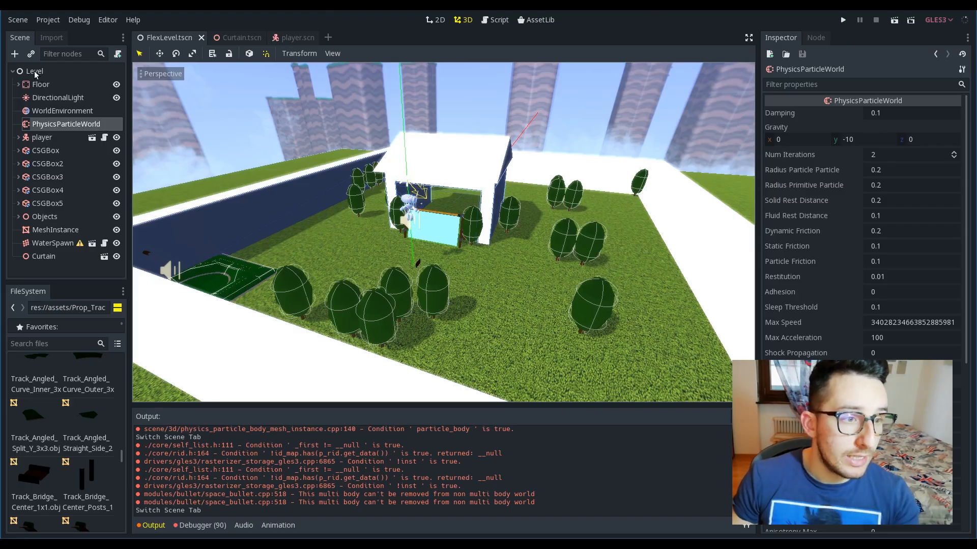
{"action": "left_click", "coordinate": [28, 71]}
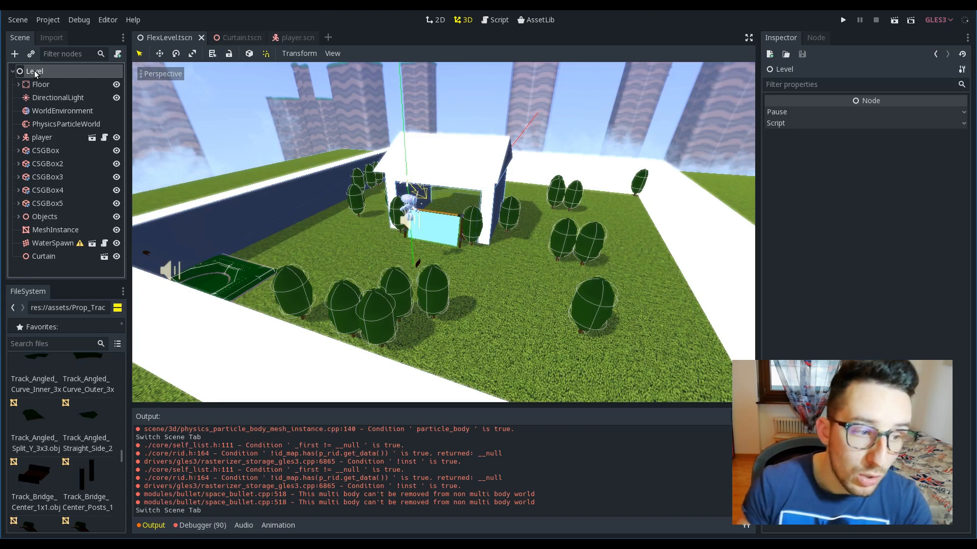
Open SquaredBalloon.tscn and inspect ParticleBodyMeshInstance's 2×2×2 CubeMesh subdivided 4 each way.
{"action": "left_click", "coordinate": [328, 37]}
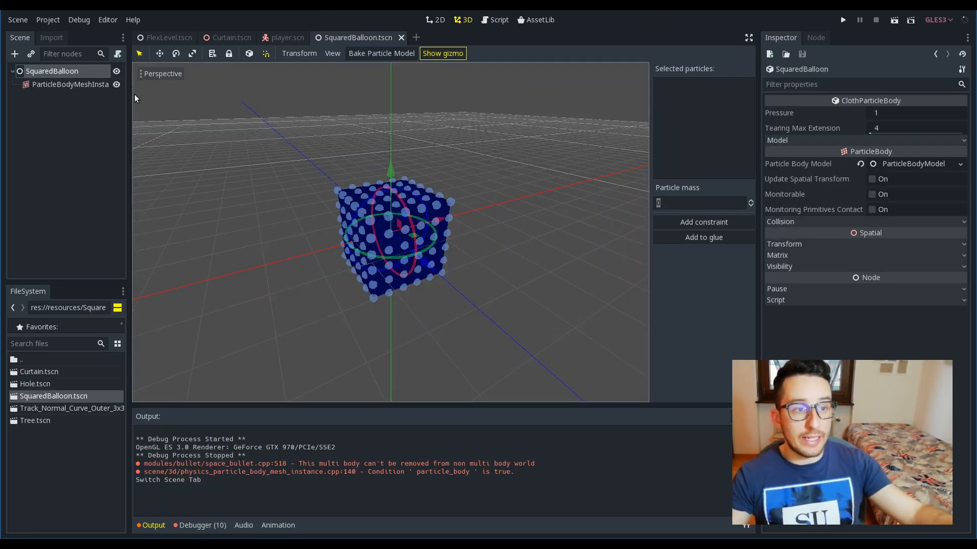
{"action": "mouse_move", "coordinate": [118, 102]}
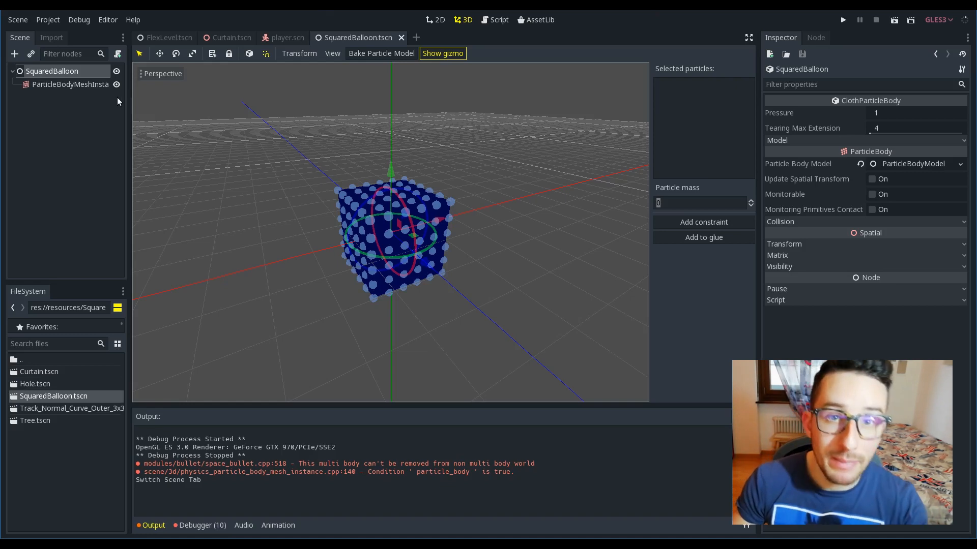
{"action": "left_click", "coordinate": [70, 85]}
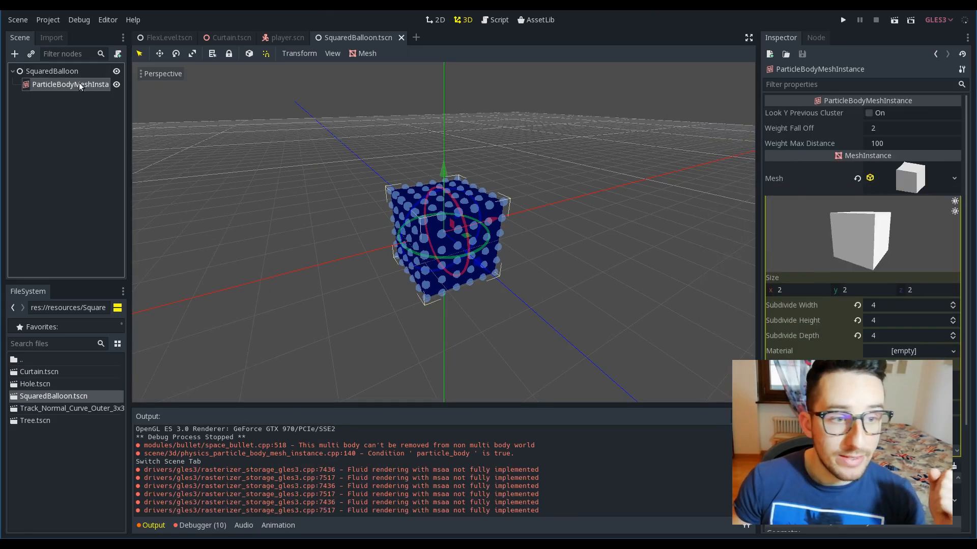
{"action": "mouse_move", "coordinate": [689, 227]}
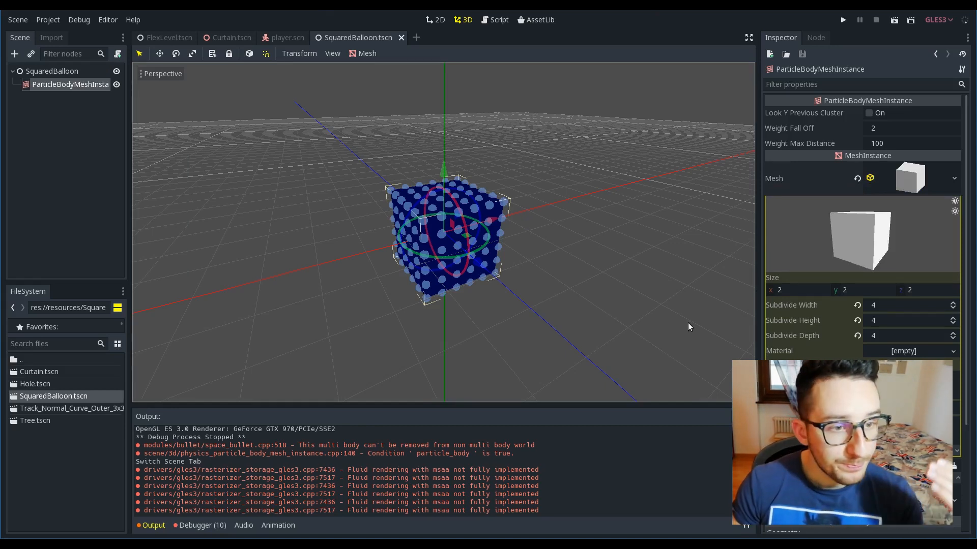
Add an AnimationPlayer pressure track keyed 0 at 0 s and 5 at 1 s.
{"action": "left_click", "coordinate": [45, 72]}
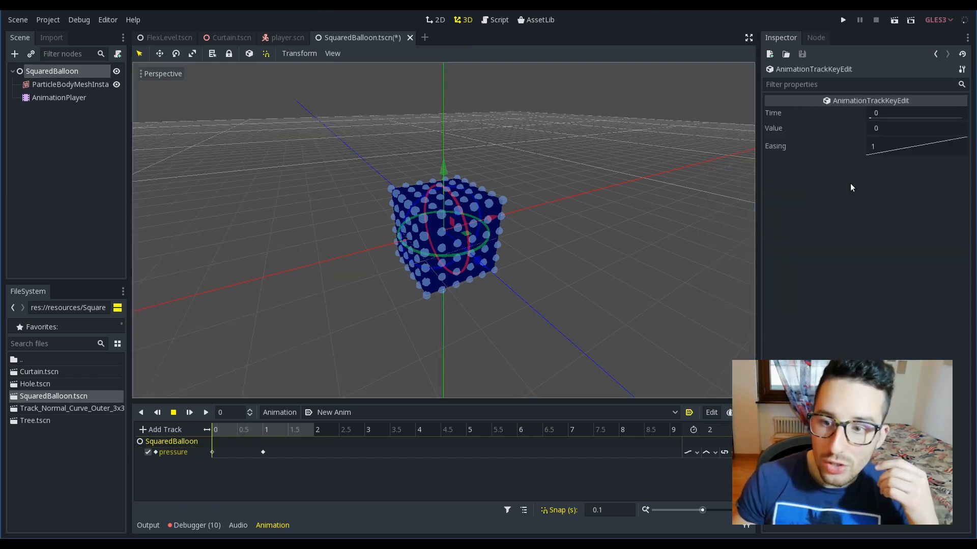
{"action": "left_click", "coordinate": [263, 430]}
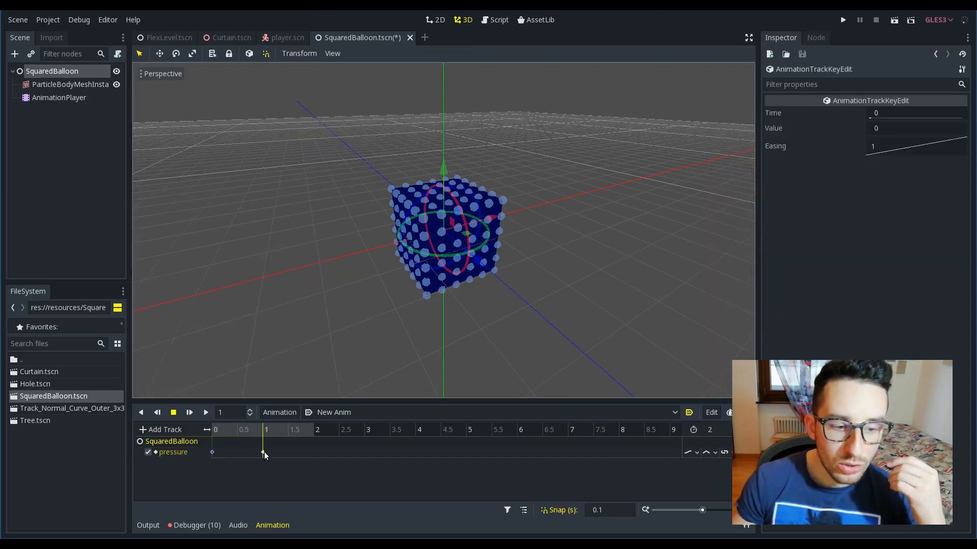
{"action": "left_click", "coordinate": [263, 452]}
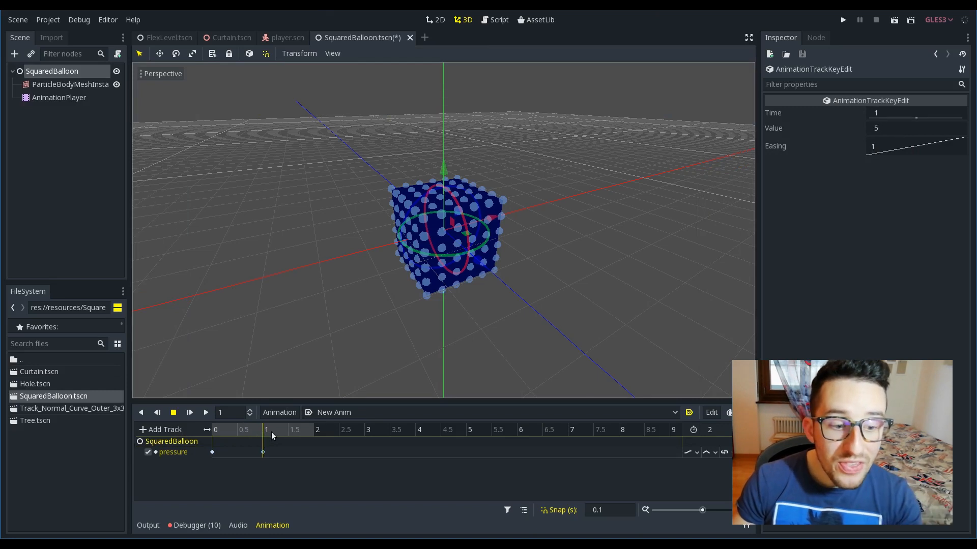